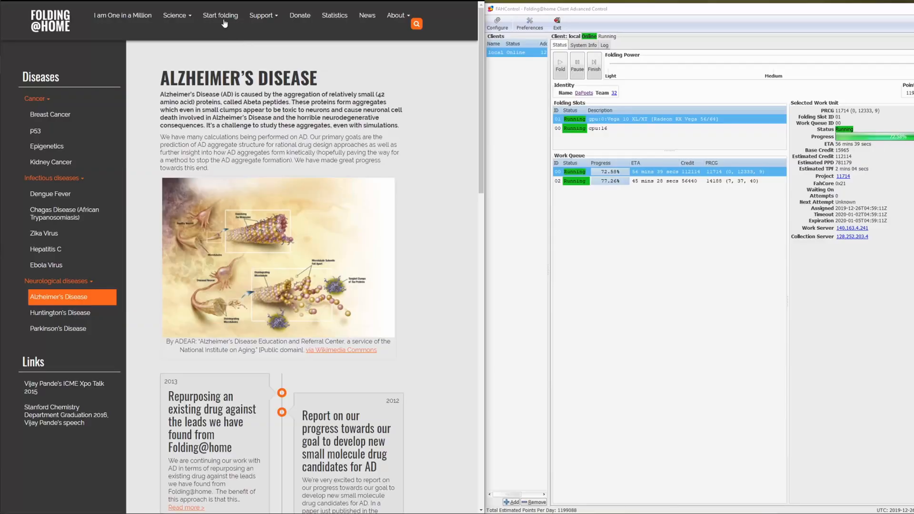
# Go to the Start Folding page from the top navigation bar to reach the Windows installer download.
pyautogui.click(221, 15)
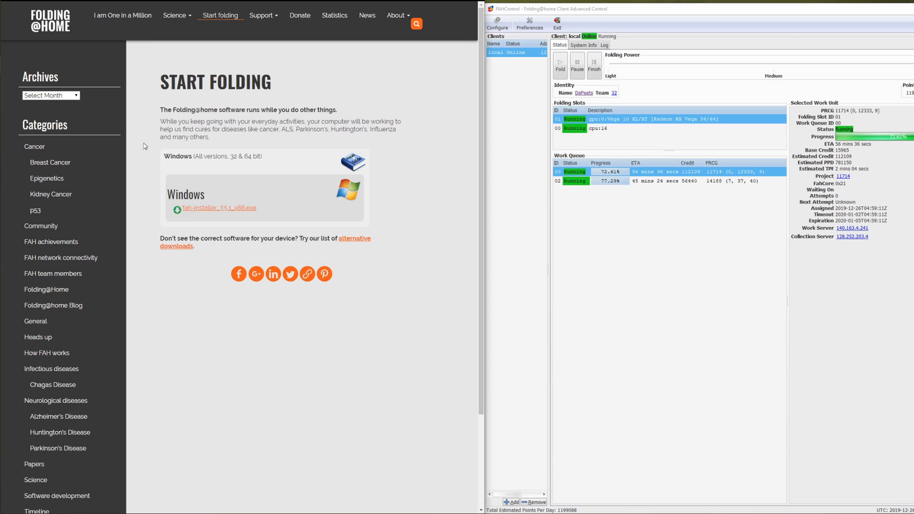
pyautogui.moveTo(400, 218)
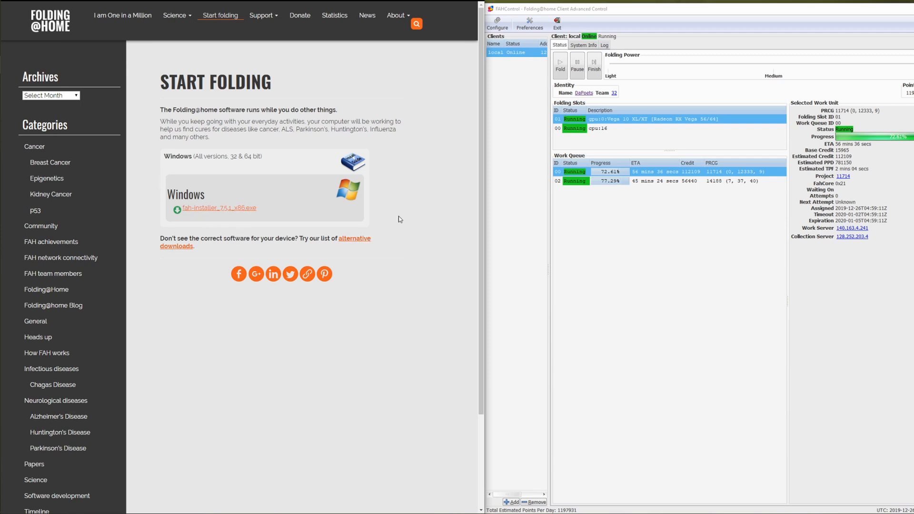
pyautogui.moveTo(149, 70)
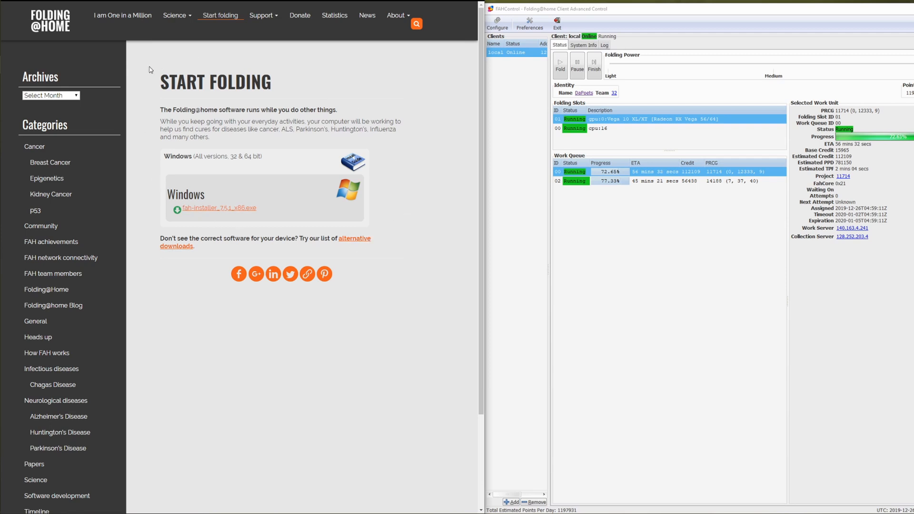